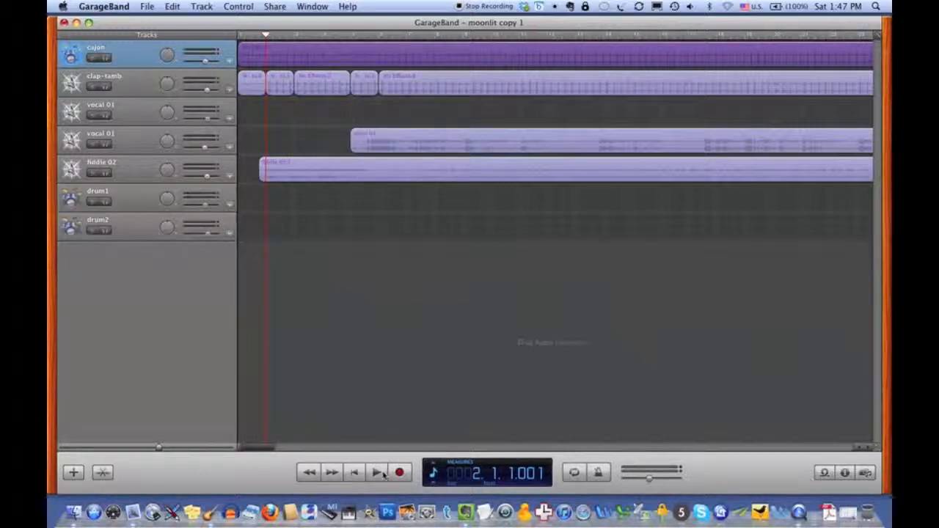
Step: Play and pause the song a few times to audition the current mix
{"action": "left_click", "coordinate": [375, 472]}
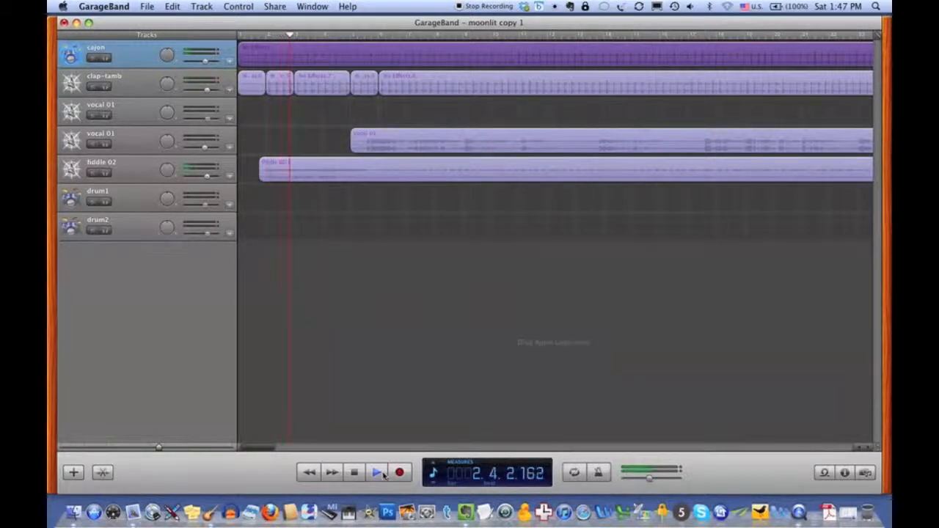
{"action": "left_click", "coordinate": [375, 472]}
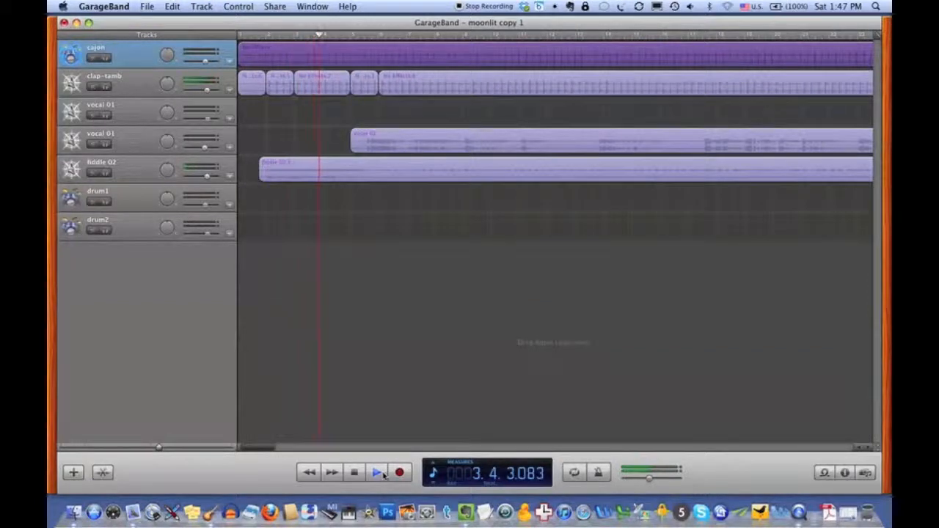
{"action": "left_click", "coordinate": [375, 473]}
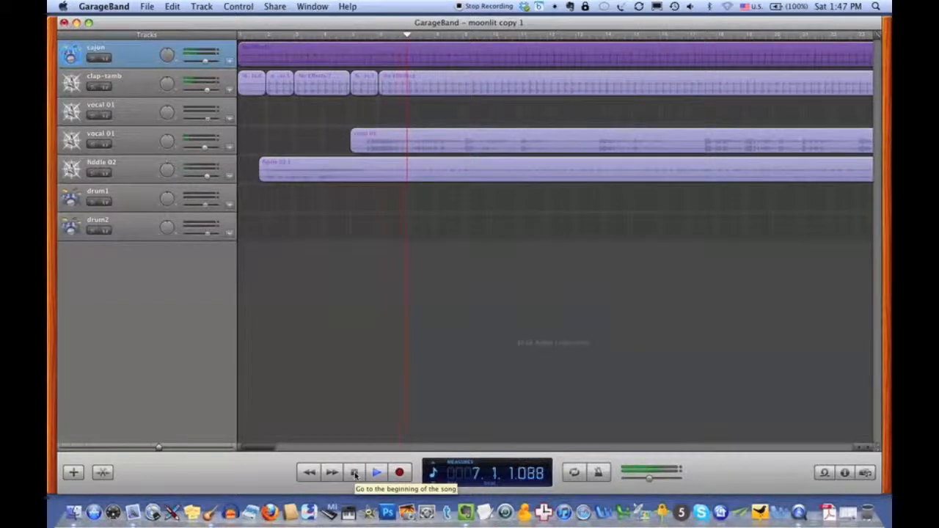
{"action": "left_click", "coordinate": [376, 472]}
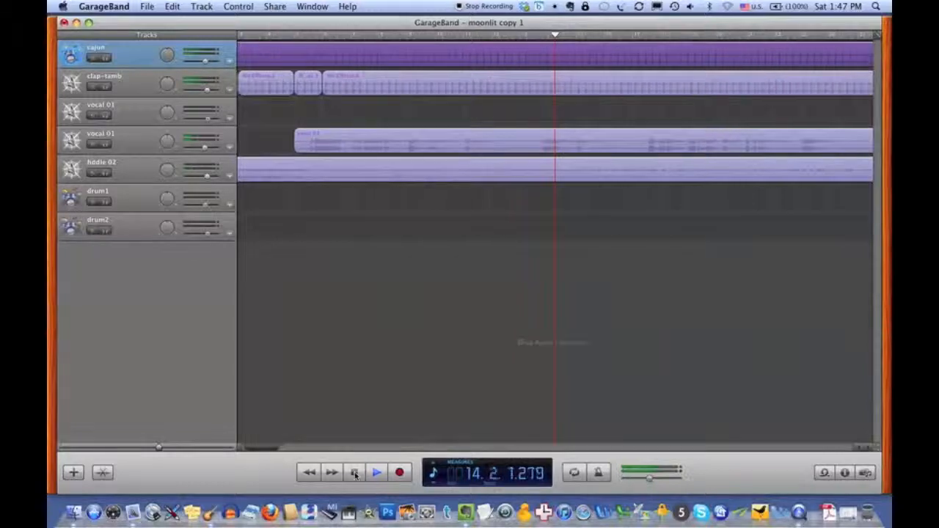
{"action": "left_click", "coordinate": [376, 472]}
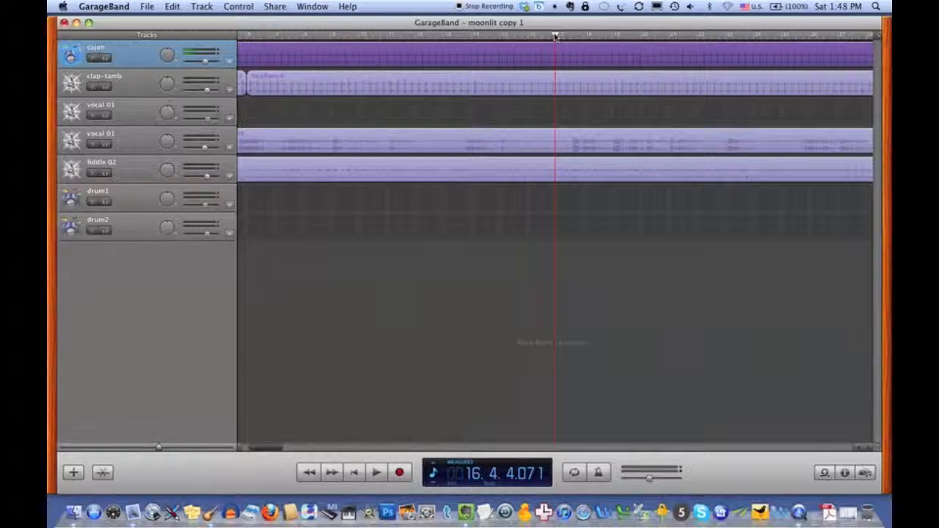
{"action": "mouse_move", "coordinate": [555, 37]}
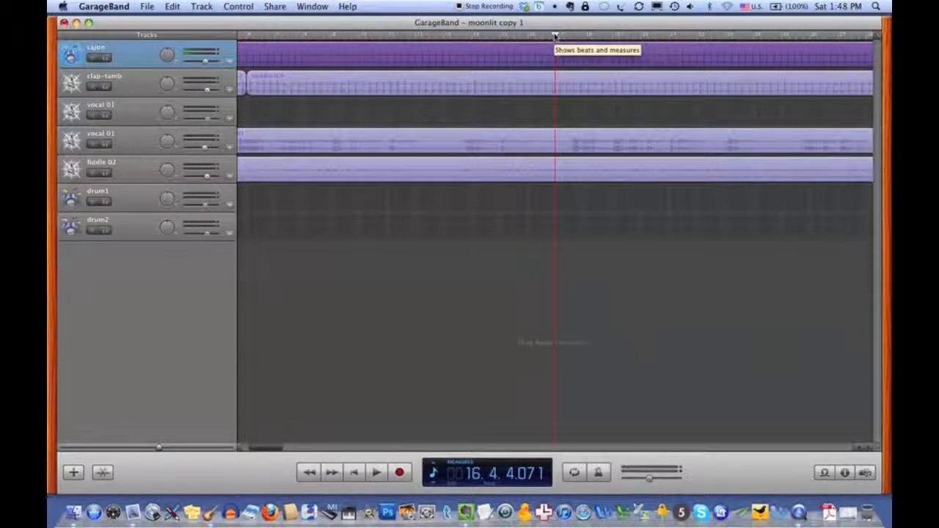
{"action": "mouse_move", "coordinate": [358, 484]}
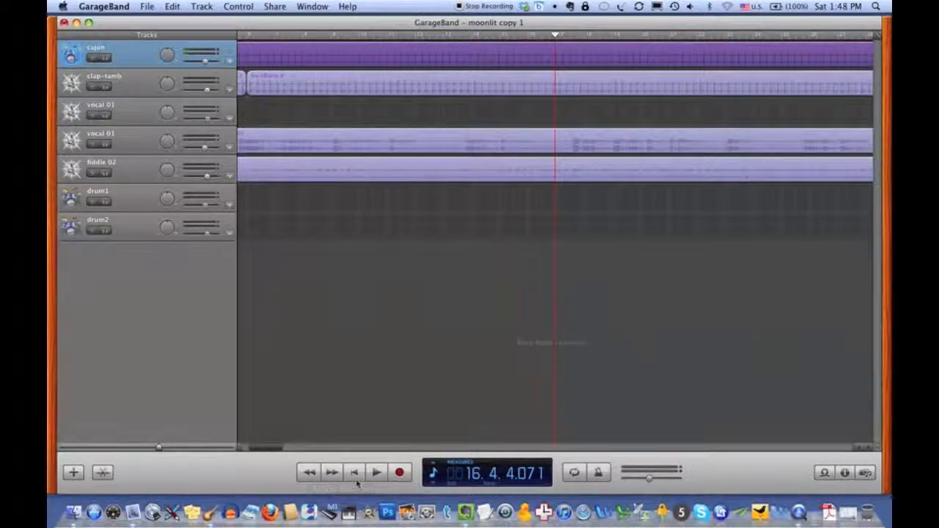
Step: Return to the song's start and reveal the cajon track's volume automation
{"action": "left_click", "coordinate": [352, 472]}
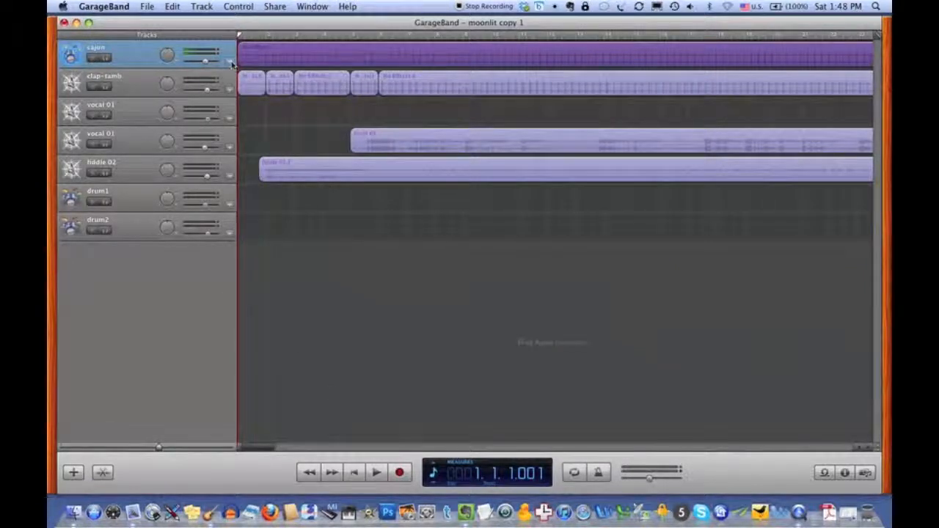
{"action": "left_click", "coordinate": [229, 65]}
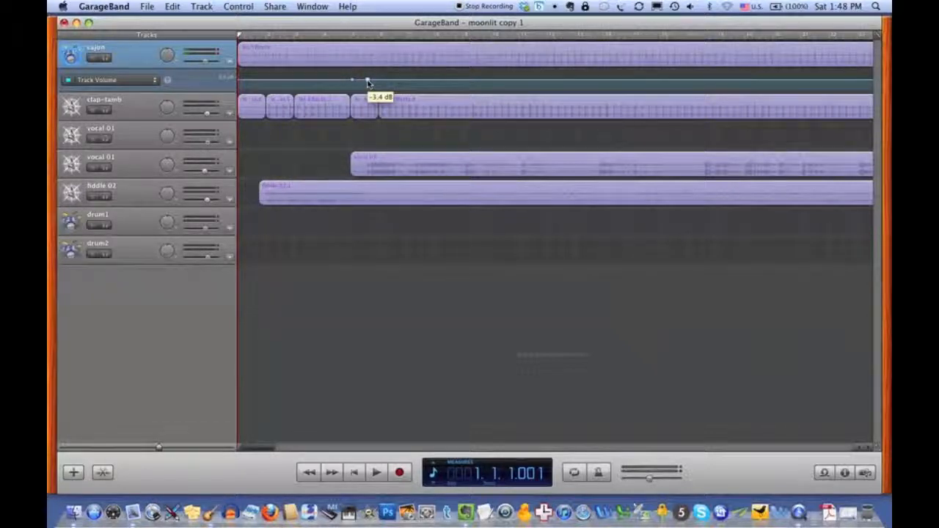
Step: Set the cajon volume point's level to around -3.4 dB
{"action": "left_click_drag", "start_coordinate": [366, 79], "coordinate": [368, 83]}
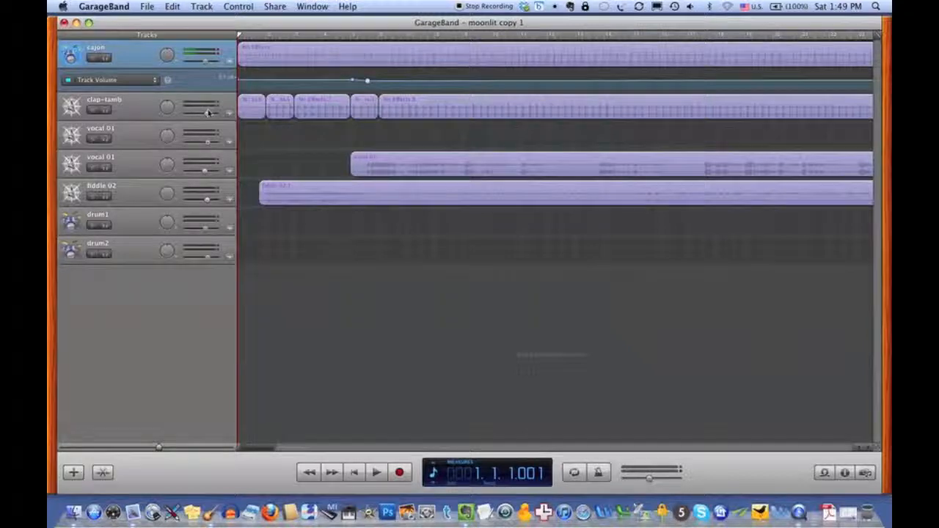
{"action": "mouse_move", "coordinate": [223, 120]}
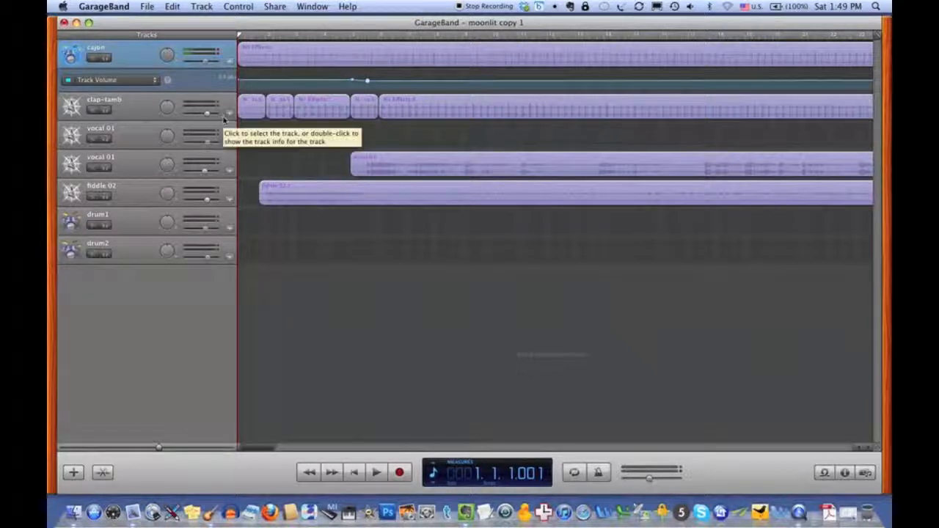
{"action": "mouse_move", "coordinate": [229, 118]}
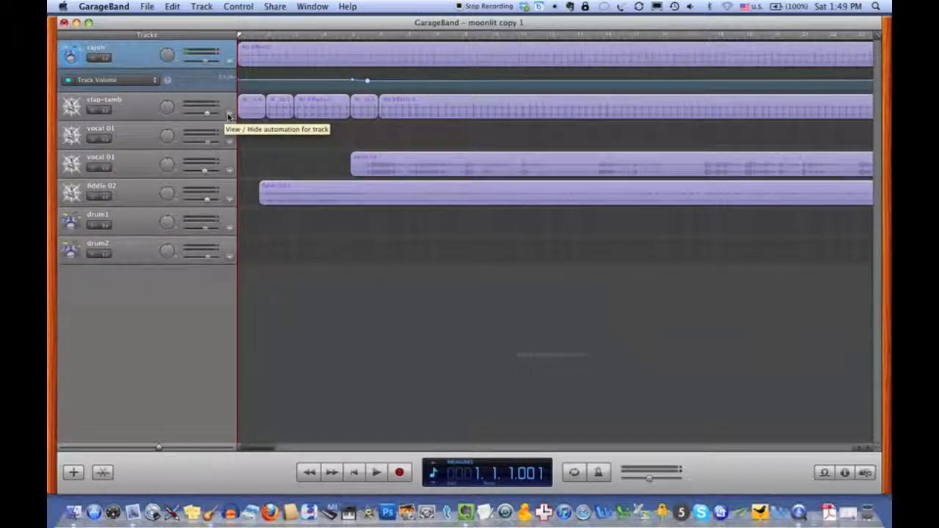
Step: Reveal the clap-tambourine track's volume automation lane
{"action": "left_click", "coordinate": [228, 115]}
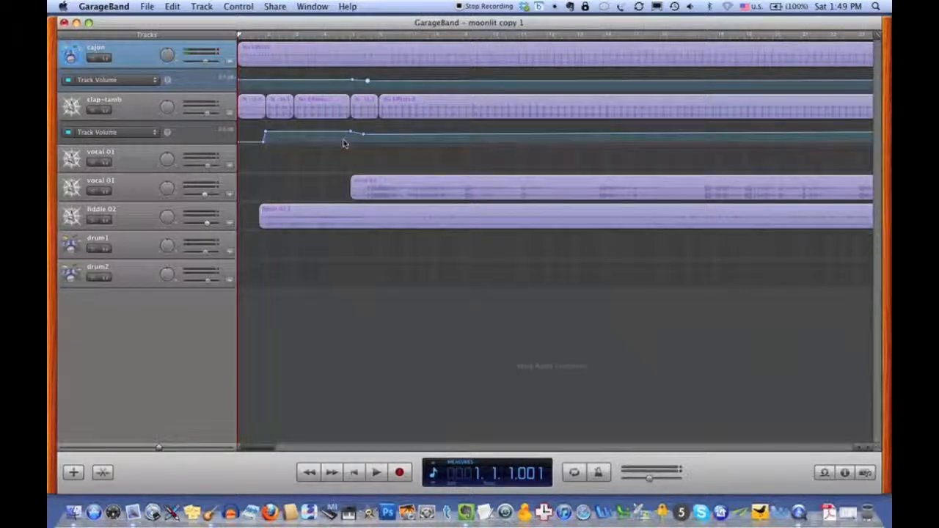
{"action": "mouse_move", "coordinate": [286, 200]}
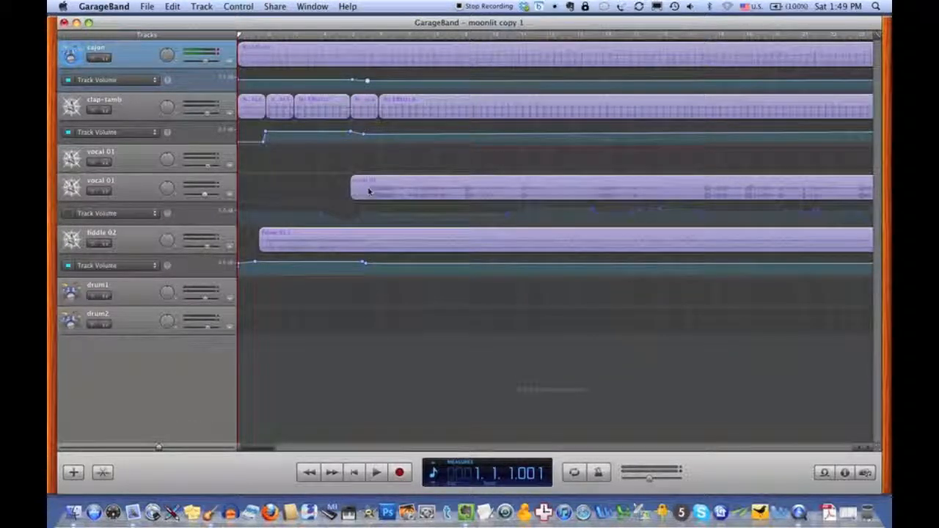
{"action": "mouse_move", "coordinate": [510, 213]}
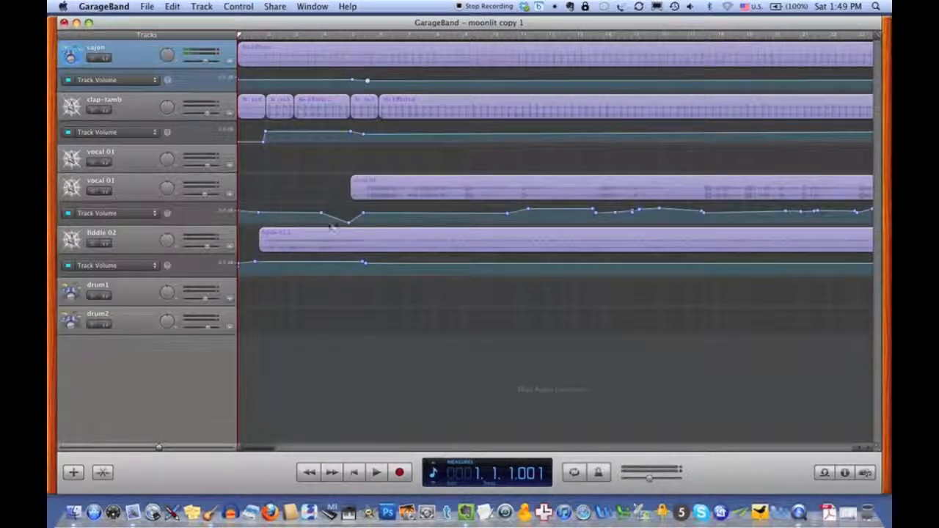
{"action": "mouse_move", "coordinate": [370, 217]}
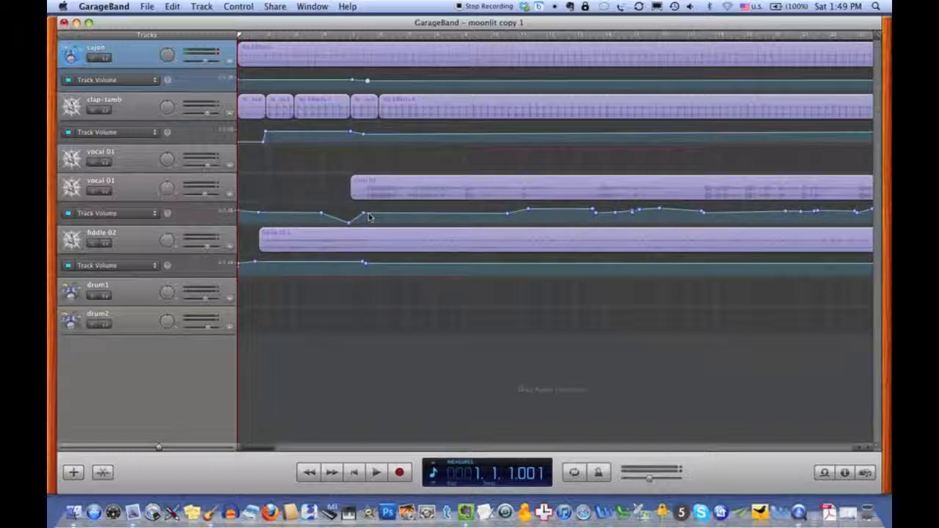
{"action": "mouse_move", "coordinate": [550, 203]}
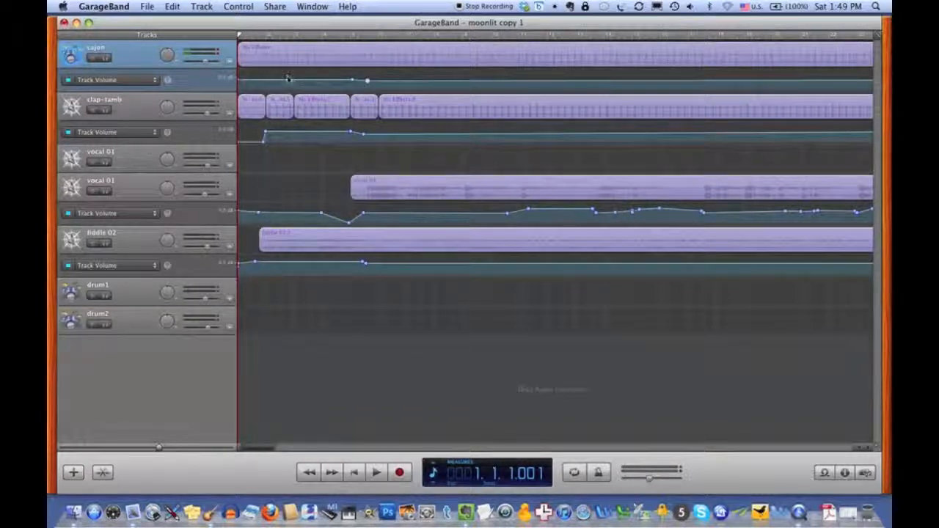
Step: Adjust a point on the vocal track's volume curve near the song's start
{"action": "left_click", "coordinate": [265, 35]}
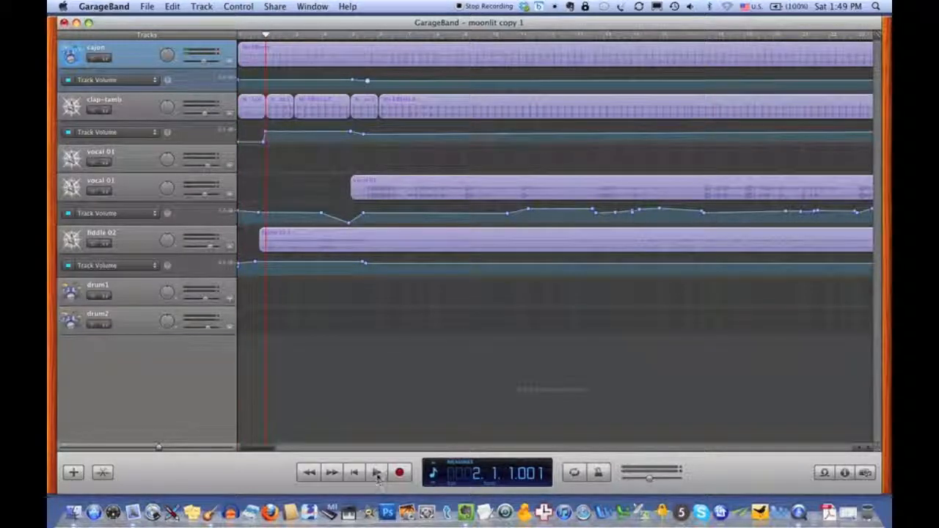
{"action": "left_click", "coordinate": [376, 472]}
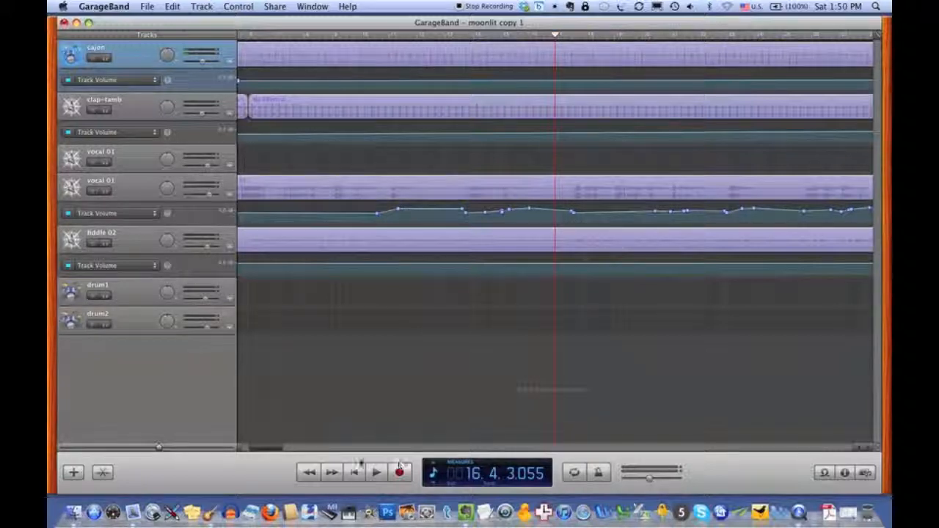
{"action": "left_click", "coordinate": [399, 472]}
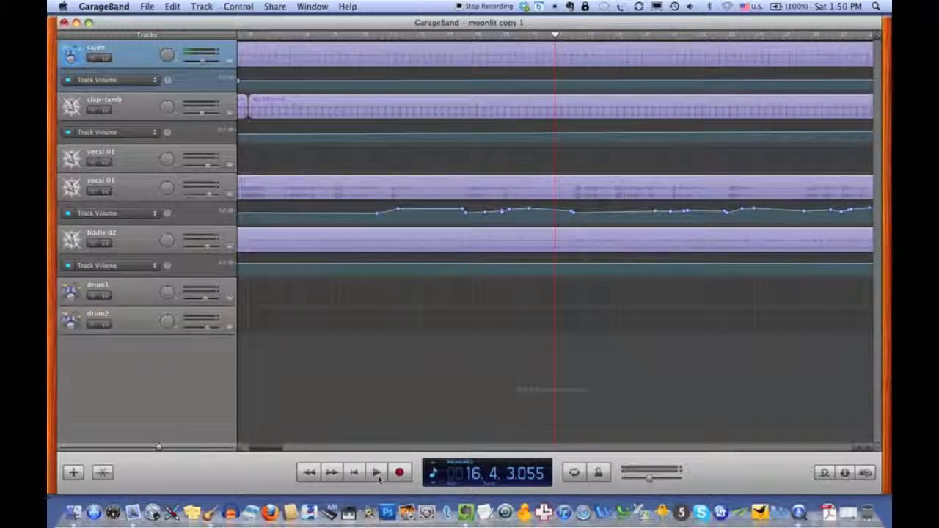
{"action": "mouse_move", "coordinate": [375, 472]}
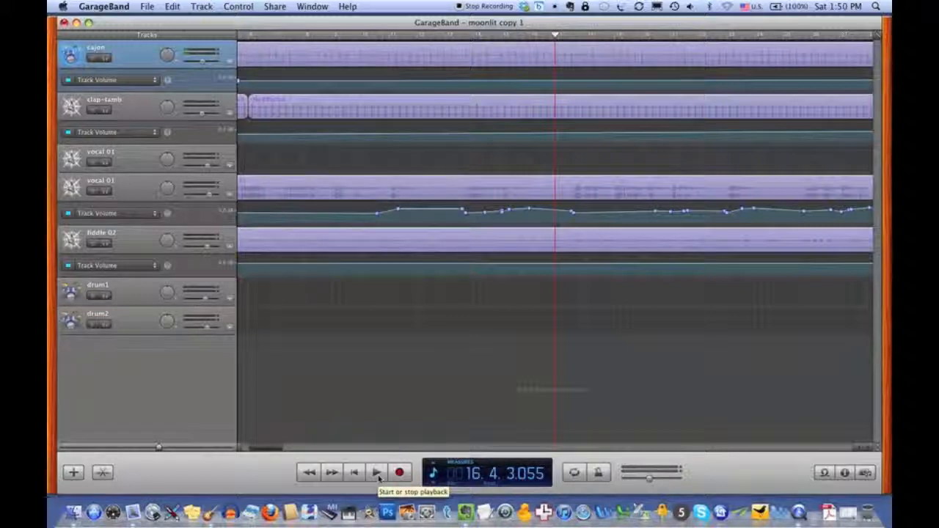